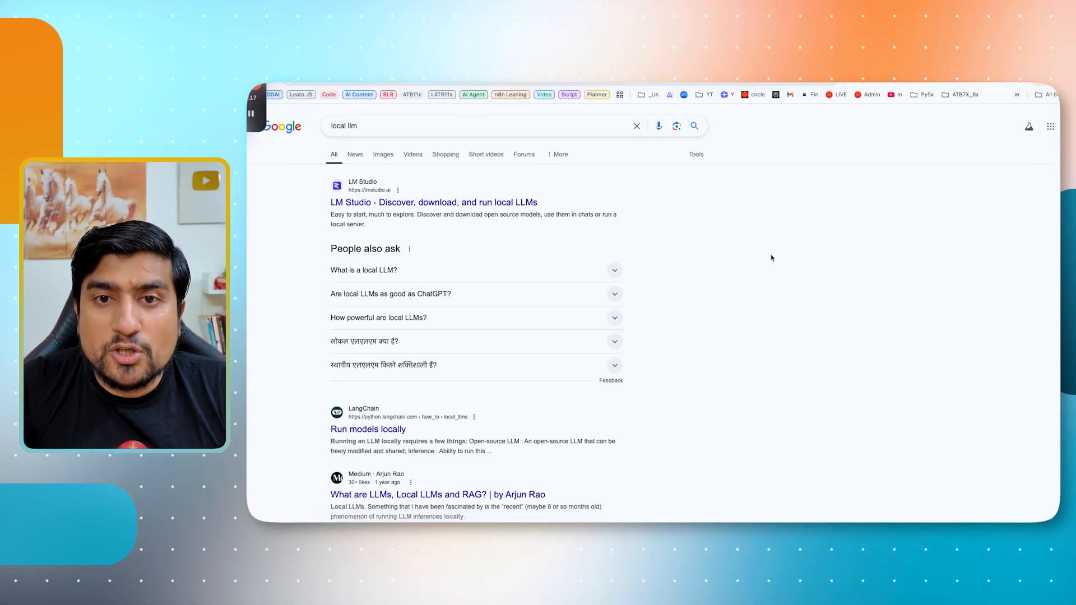
Go to the YouTube home page from the bookmarks bar
{"action": "left_click", "coordinate": [433, 202]}
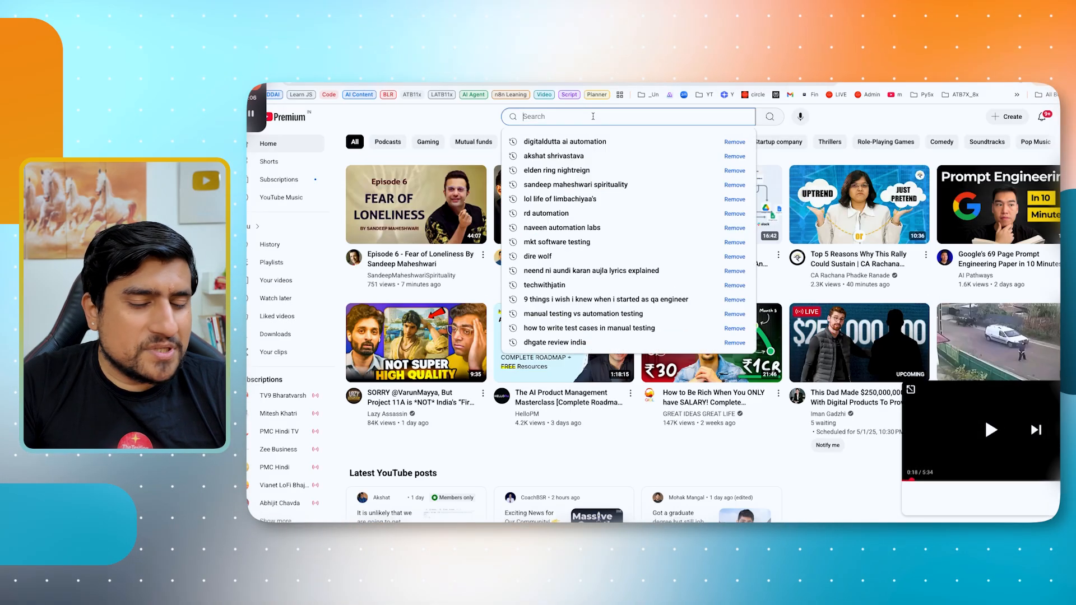
Open The Testing Academy's Automation Tester Blueprint With Java landing page
{"action": "left_click", "coordinate": [565, 141]}
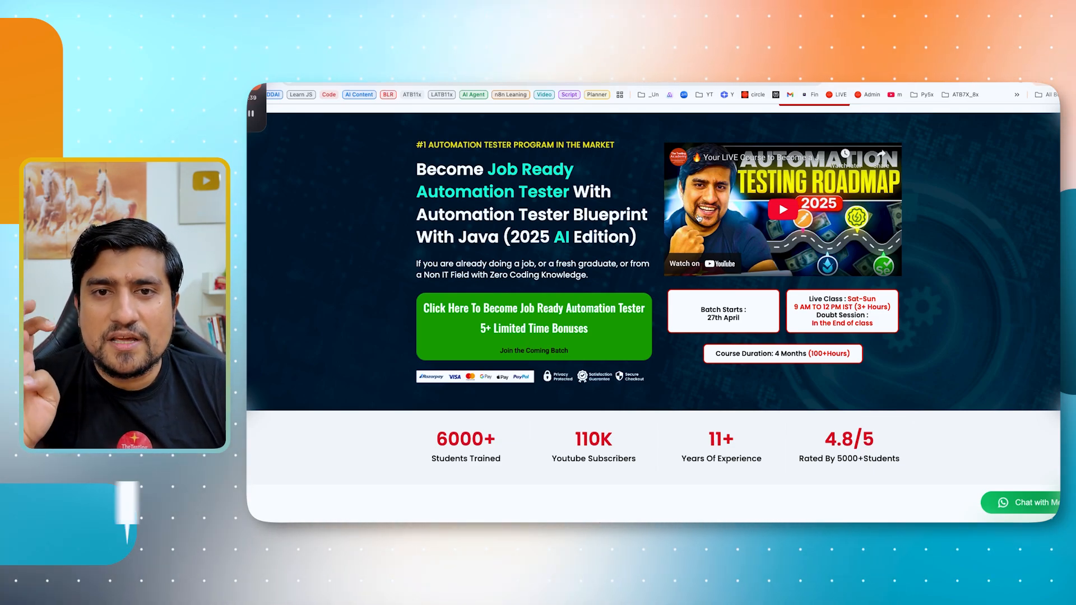
Scroll down through the advantages, job assistance and bonus sections, then back to the top
{"action": "scroll", "scroll_direction": "down", "scroll_amount": 3}
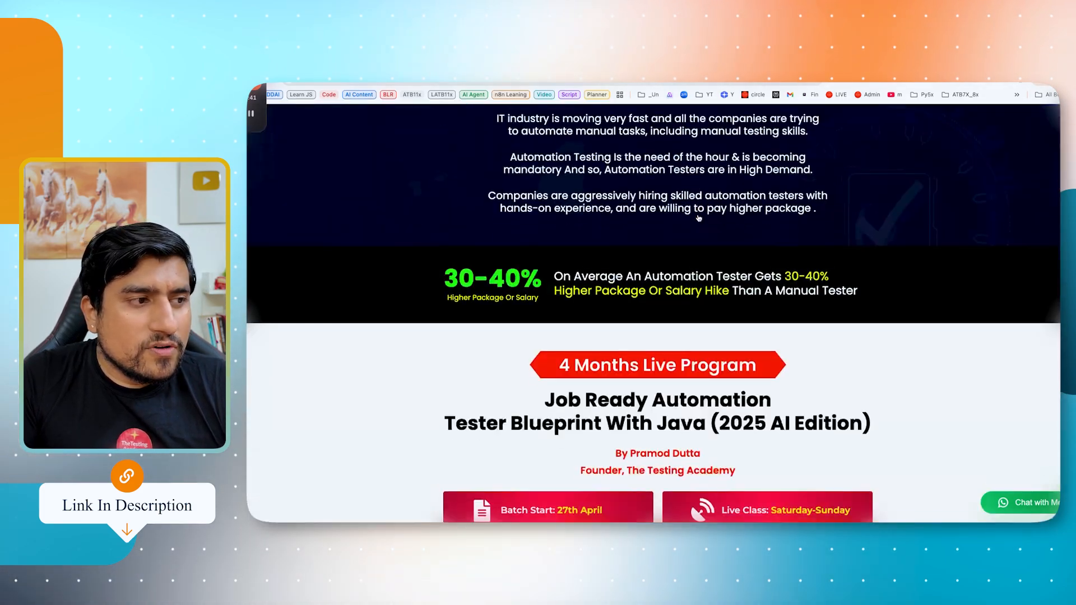
{"action": "scroll", "scroll_direction": "down", "scroll_amount": 3}
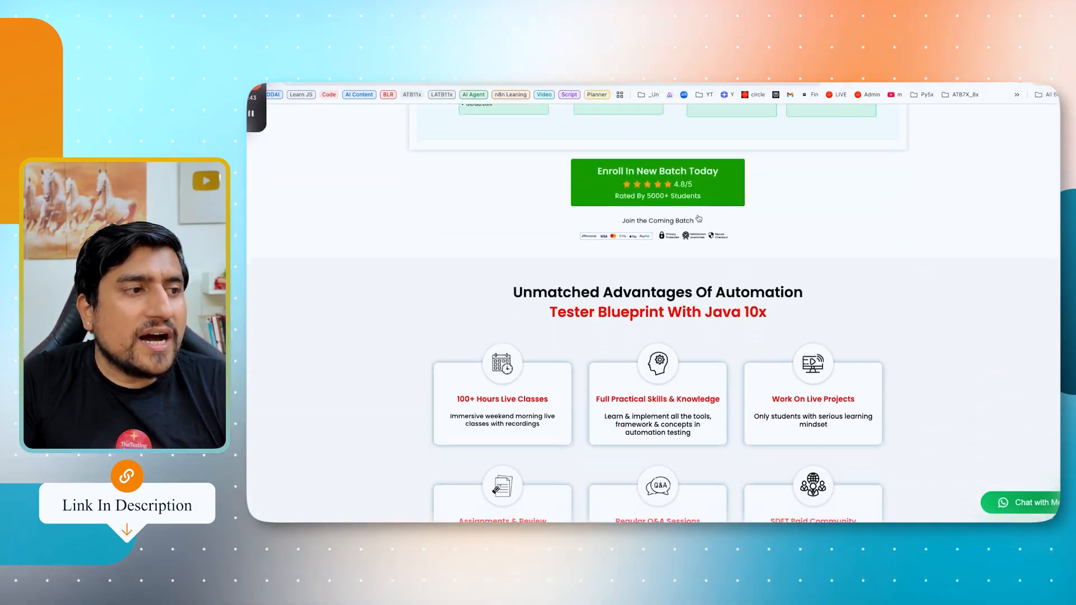
{"action": "scroll", "scroll_direction": "down", "scroll_amount": 3}
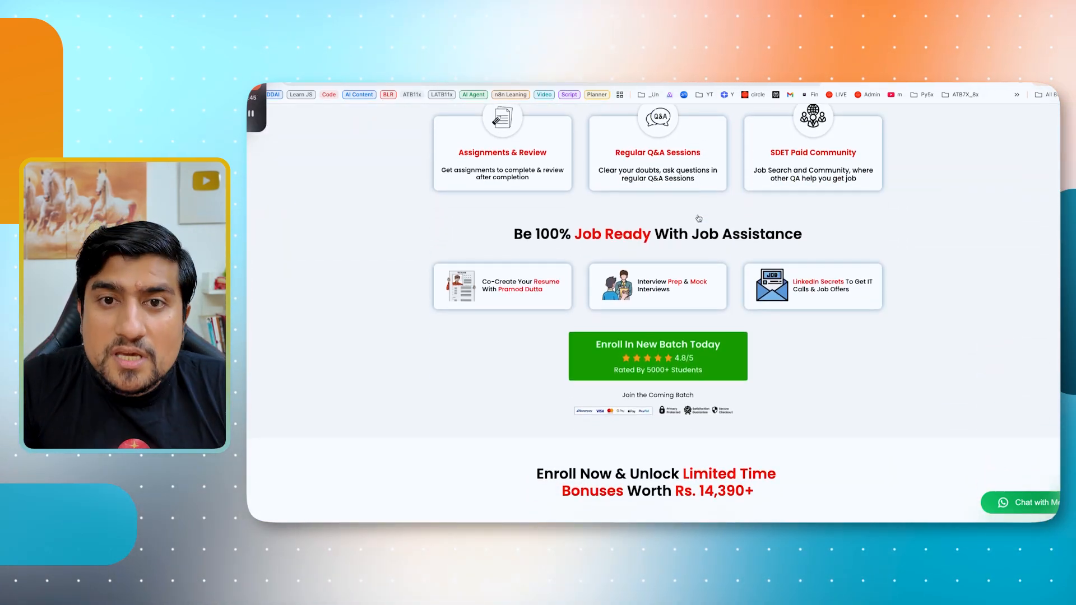
{"action": "scroll", "scroll_direction": "down", "scroll_amount": 3}
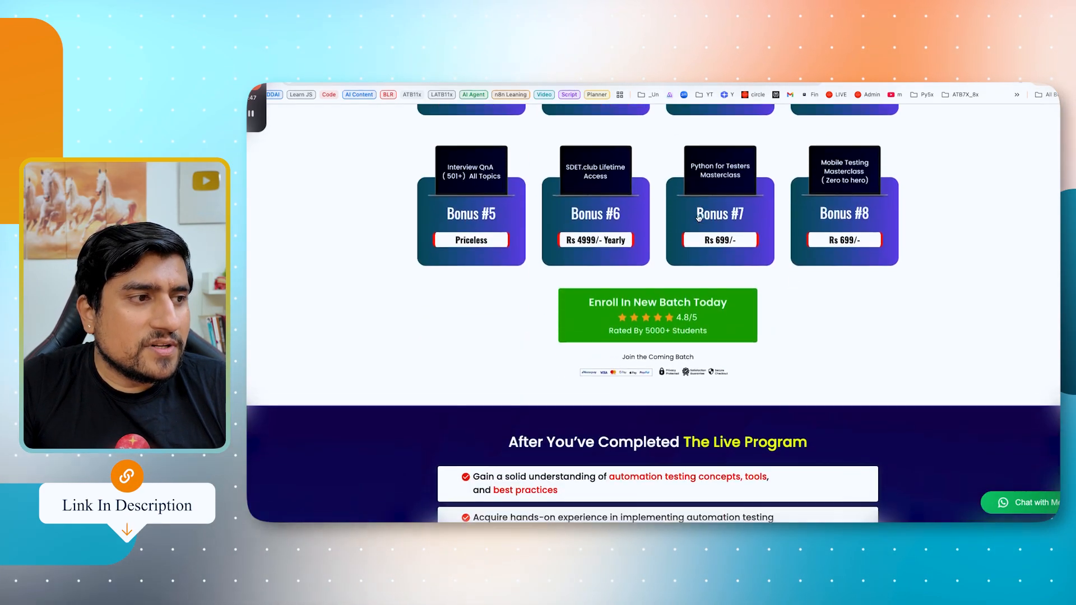
{"action": "scroll", "scroll_direction": "up", "scroll_amount": 3}
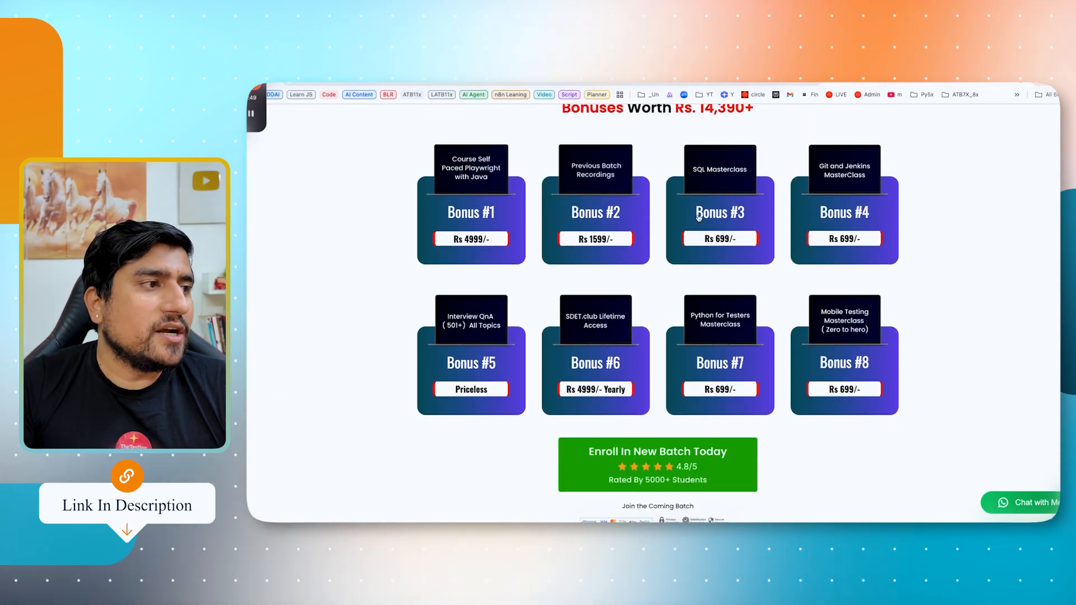
{"action": "scroll", "scroll_direction": "up", "scroll_amount": 3}
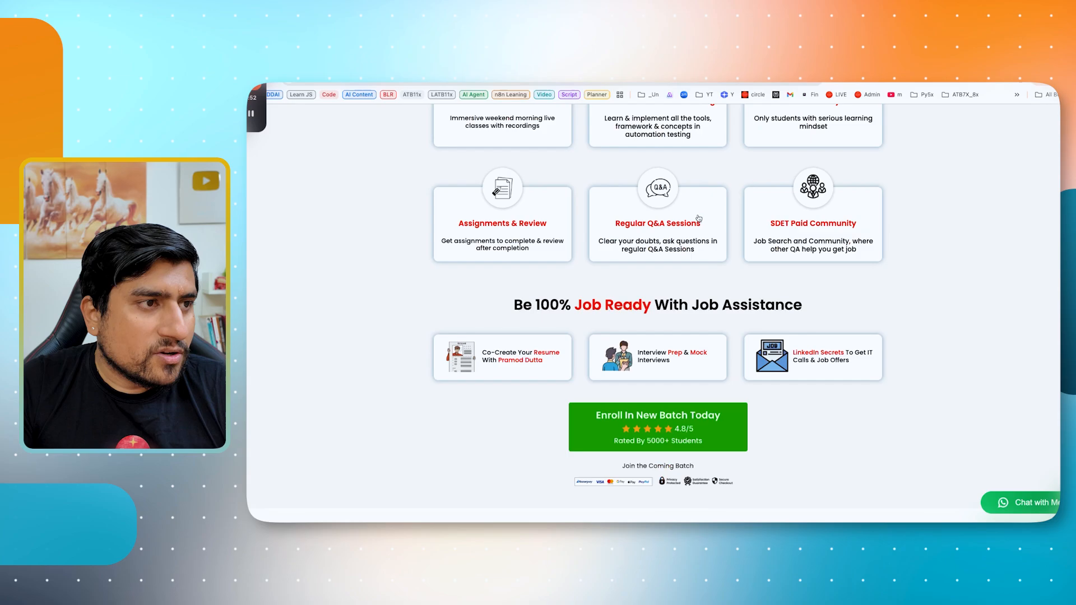
{"action": "scroll", "scroll_direction": "up", "scroll_amount": 3}
{"action": "type", "text": "loca"}
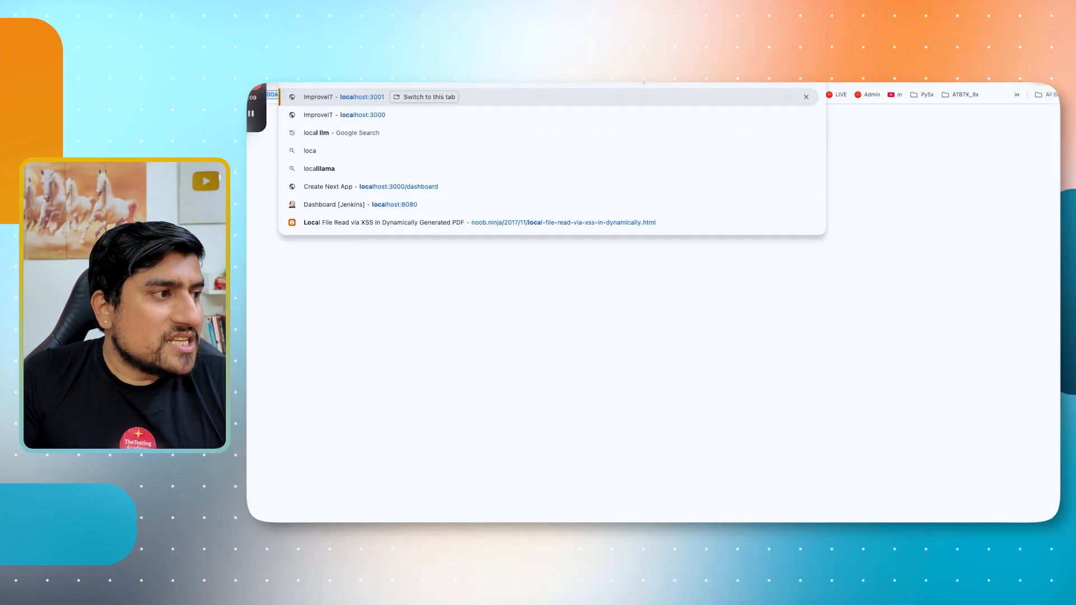
Load the QAJobFit landing page from the localhost:3001 address suggestion
{"action": "type", "text": "love"}
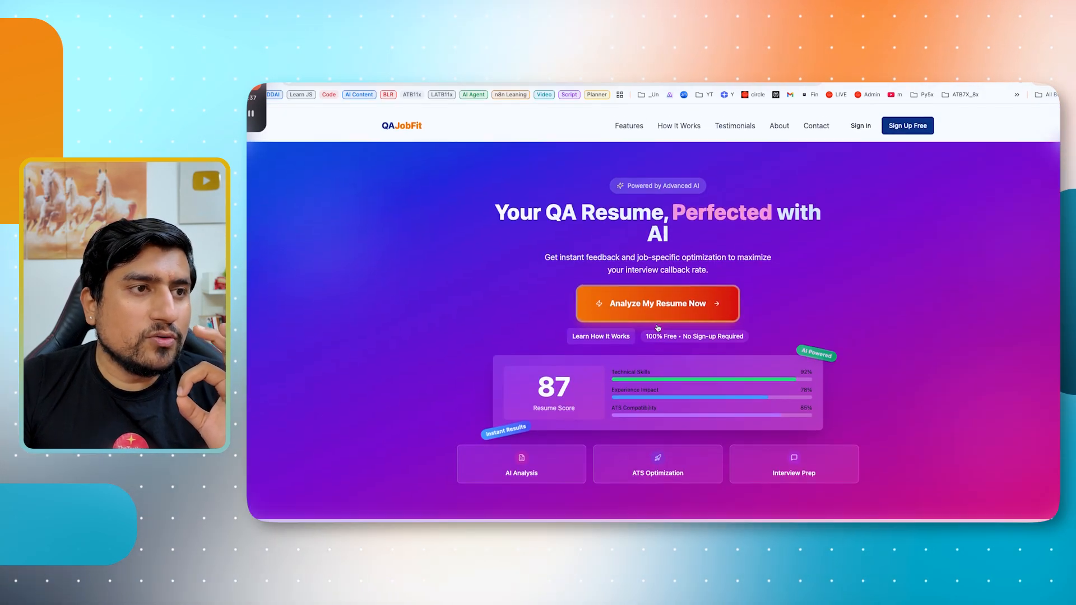
Sign in to QAJobFit with the saved credentials
{"action": "left_click", "coordinate": [860, 126]}
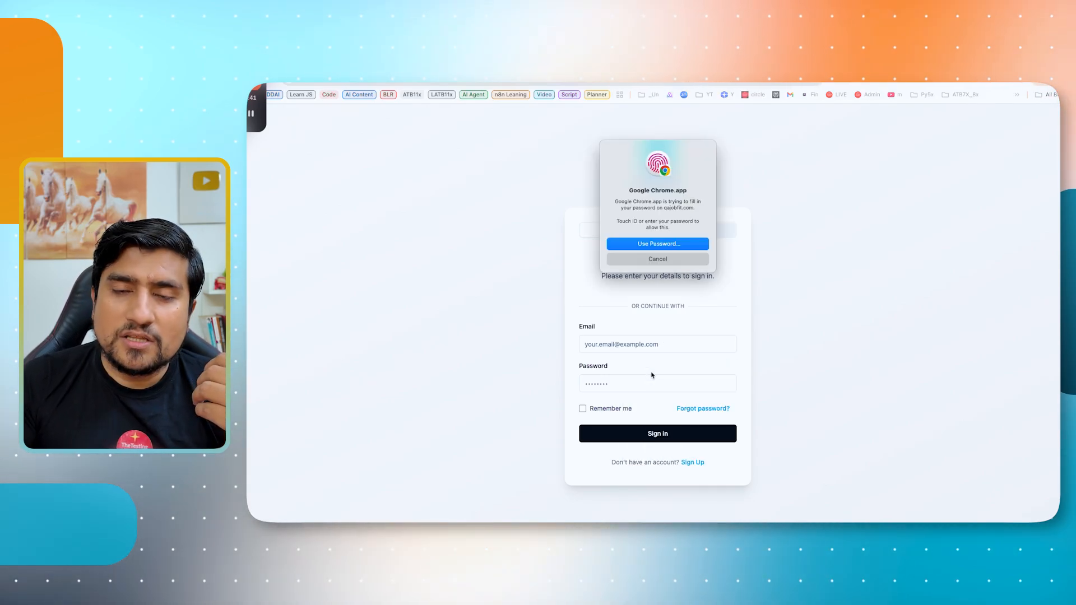
{"action": "left_click", "coordinate": [657, 259]}
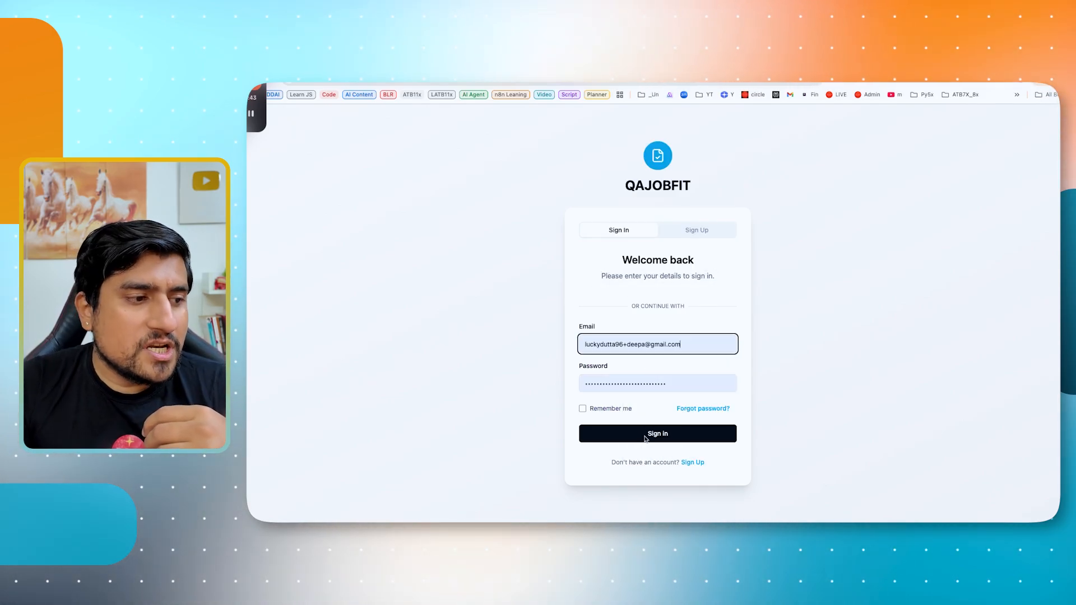
{"action": "left_click", "coordinate": [657, 434]}
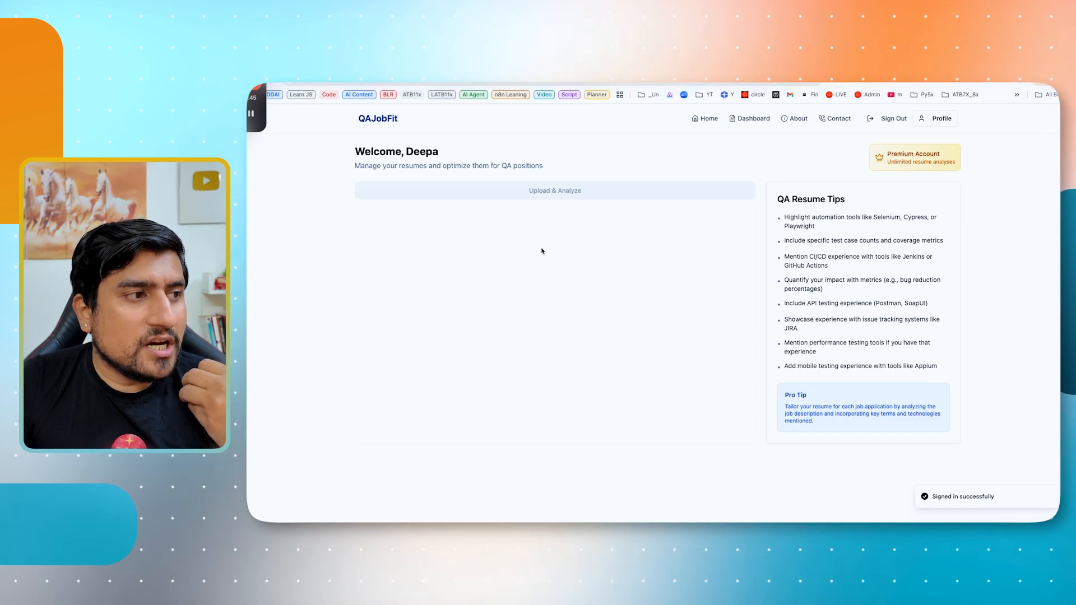
Switch the dashboard from resume analysis to the LIVE Interview session panel
{"action": "left_click", "coordinate": [554, 190]}
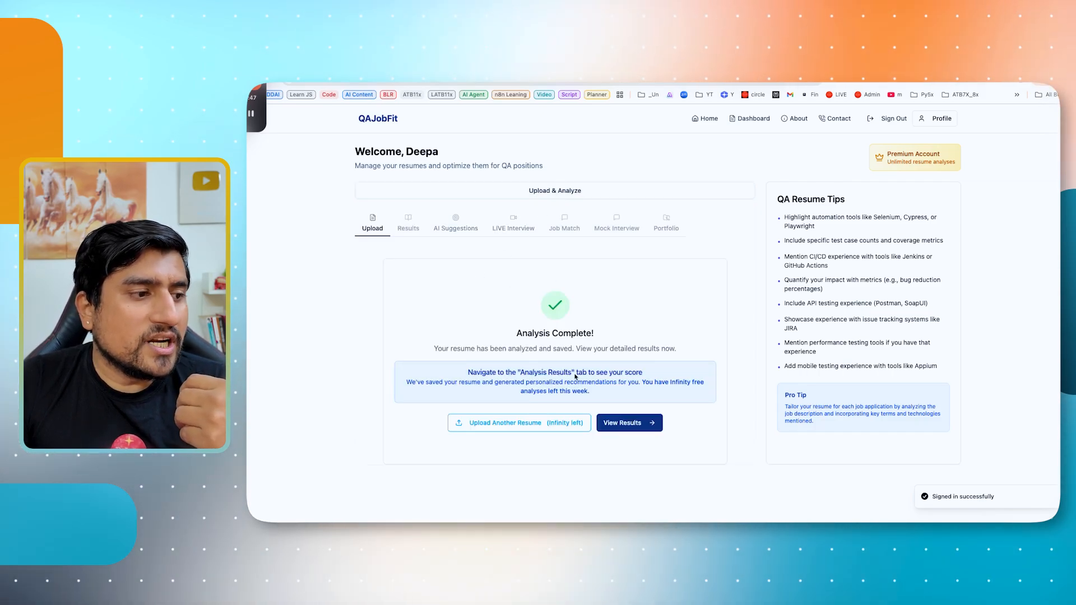
{"action": "left_click", "coordinate": [513, 223]}
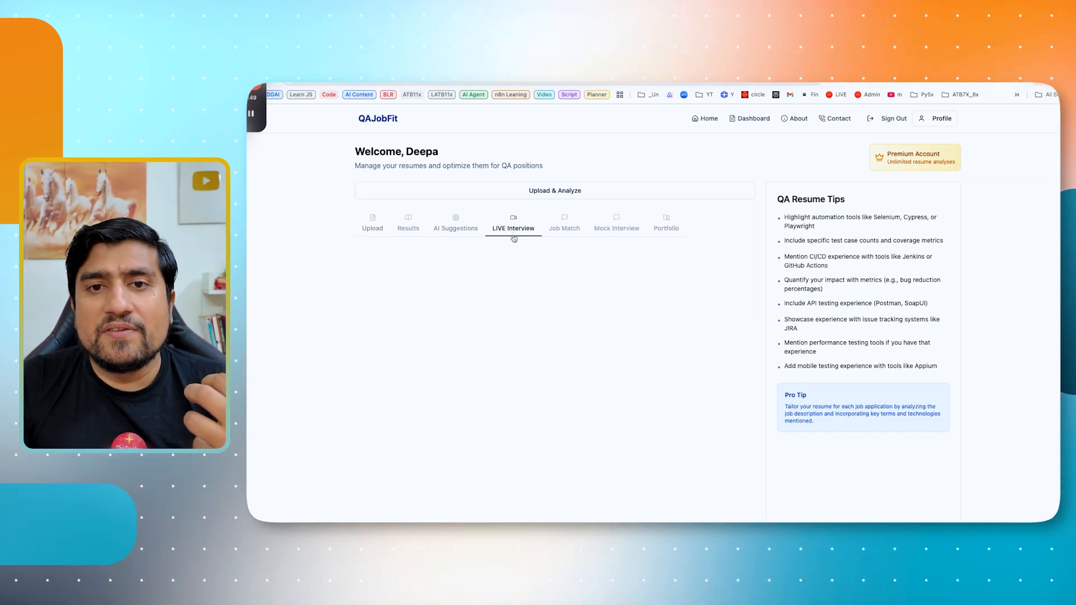
{"action": "left_click", "coordinate": [513, 222]}
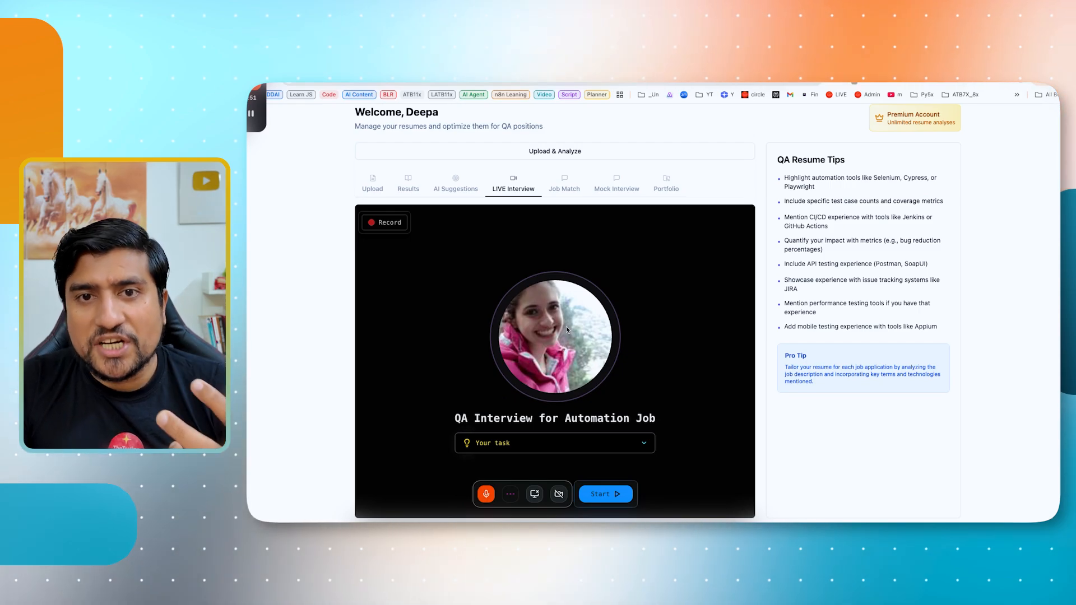